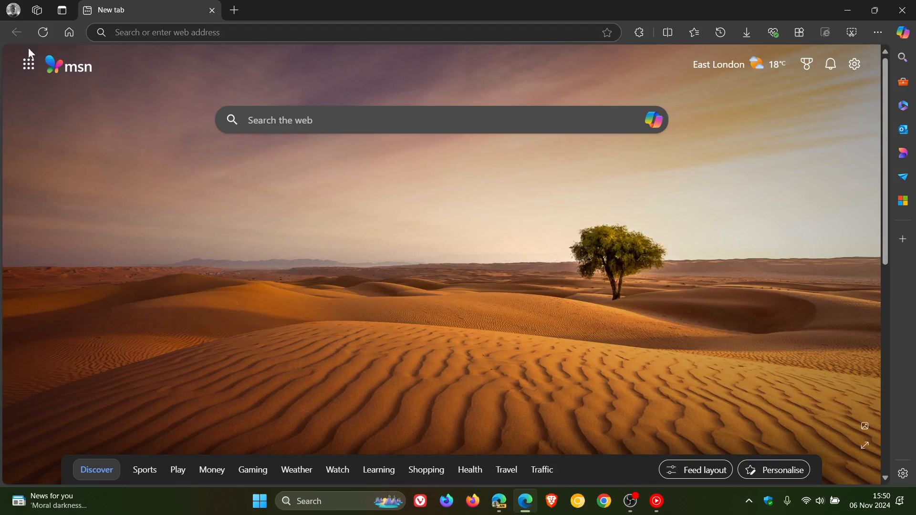
Open Edge Settings from the profile flyout's gear icon
{"action": "left_click", "coordinate": [11, 10]}
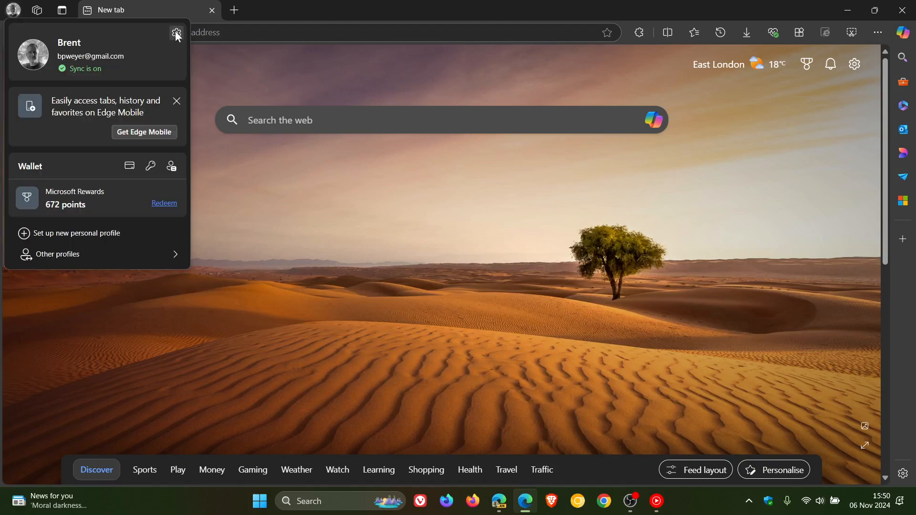
{"action": "left_click", "coordinate": [176, 33]}
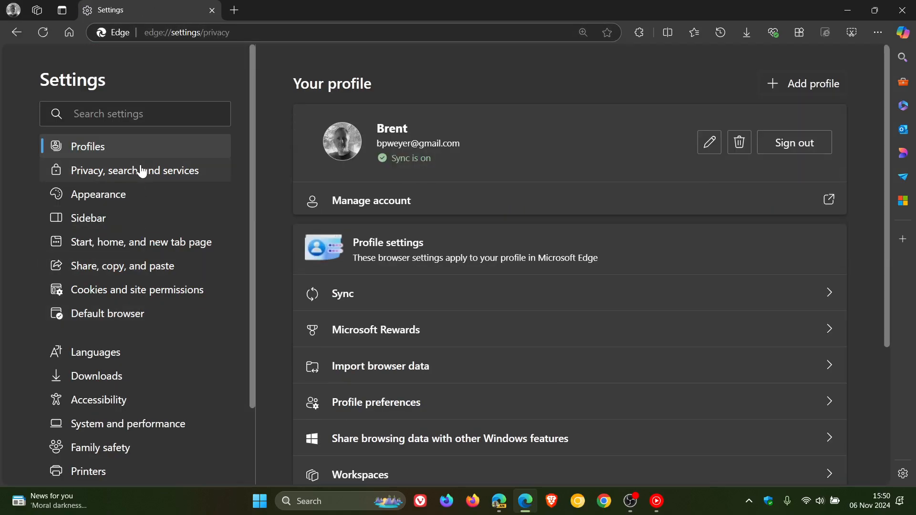
Go to 'Privacy, search, and services' and scroll down to the Services section
{"action": "left_click", "coordinate": [136, 170]}
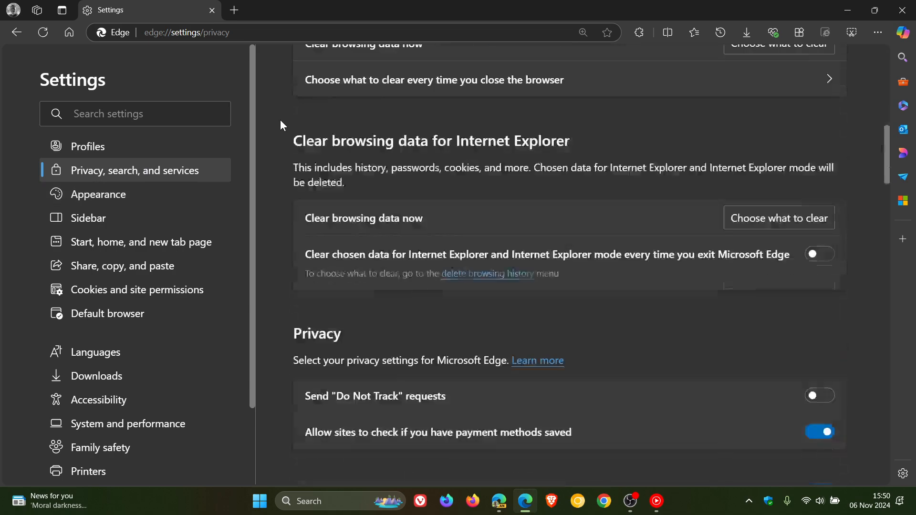
{"action": "scroll", "scroll_direction": "down", "scroll_amount": 3}
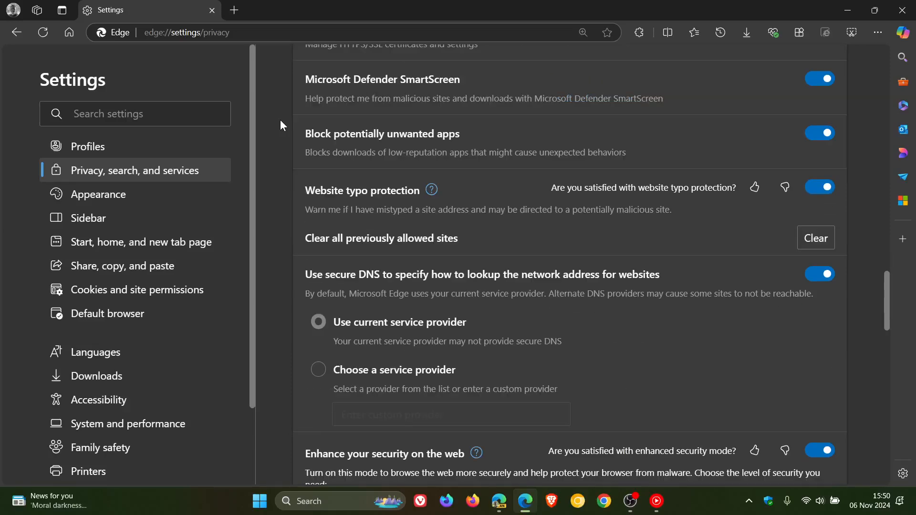
{"action": "scroll", "scroll_direction": "down", "scroll_amount": 3}
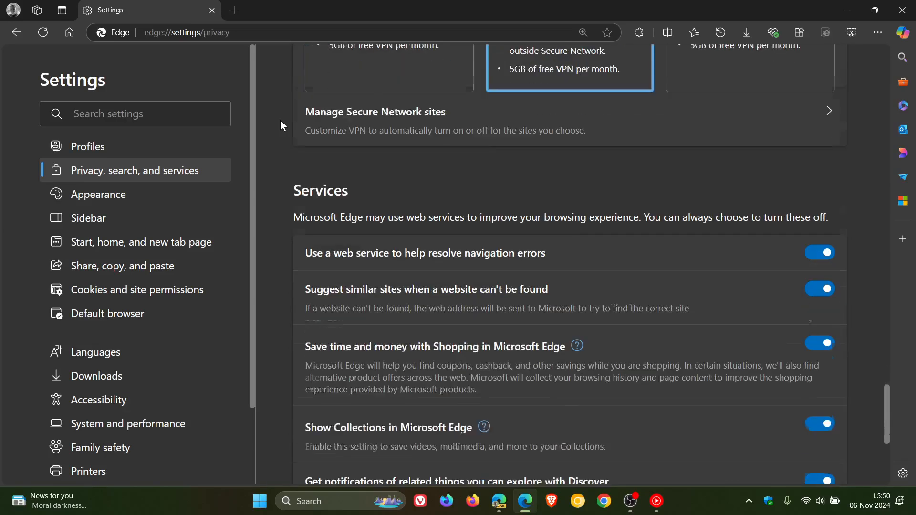
{"action": "scroll", "scroll_direction": "down", "scroll_amount": 3}
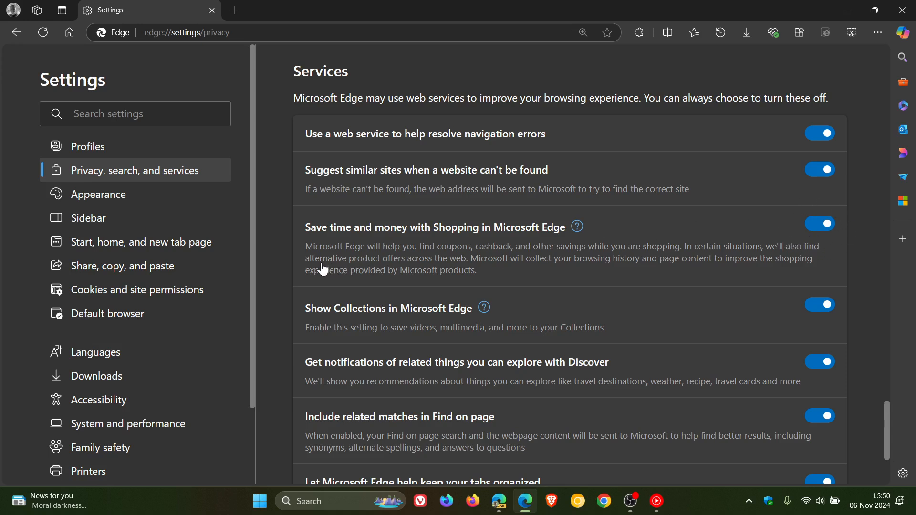
{"action": "mouse_move", "coordinate": [383, 260]}
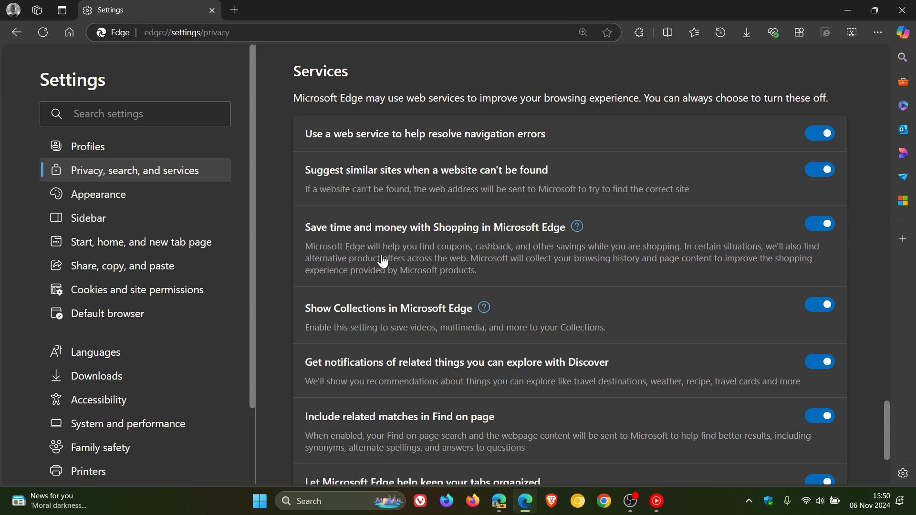
{"action": "mouse_move", "coordinate": [555, 258]}
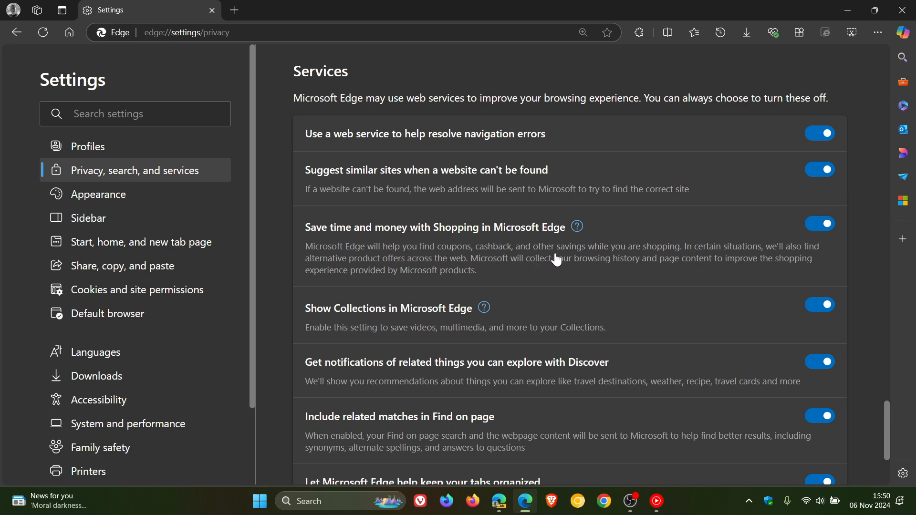
{"action": "mouse_move", "coordinate": [666, 258]}
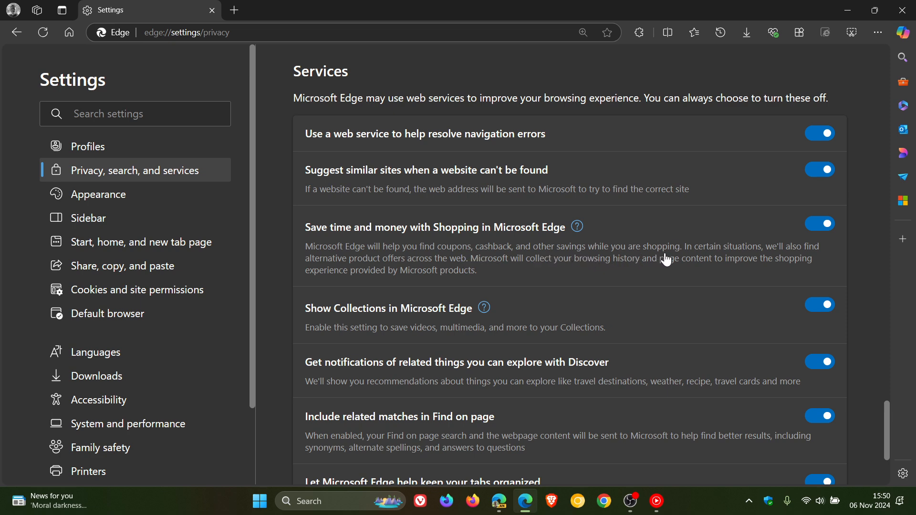
{"action": "mouse_move", "coordinate": [359, 254]}
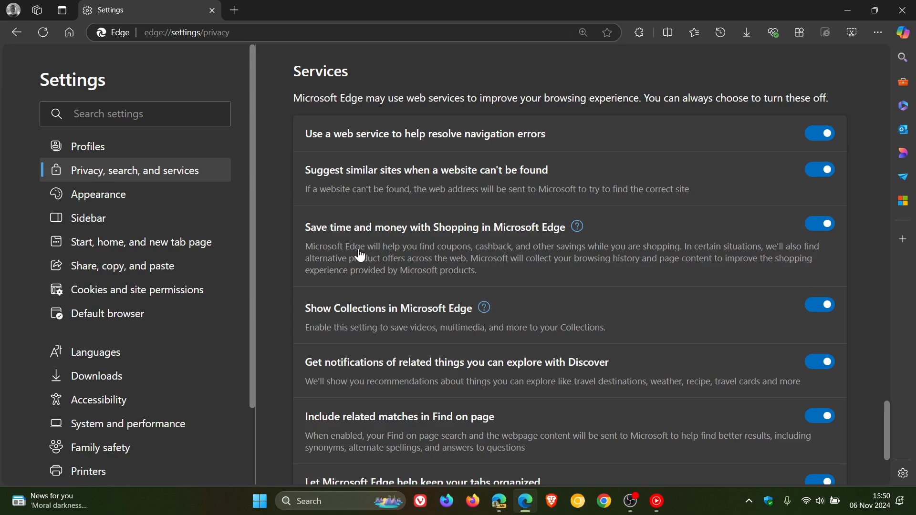
{"action": "mouse_move", "coordinate": [447, 266]}
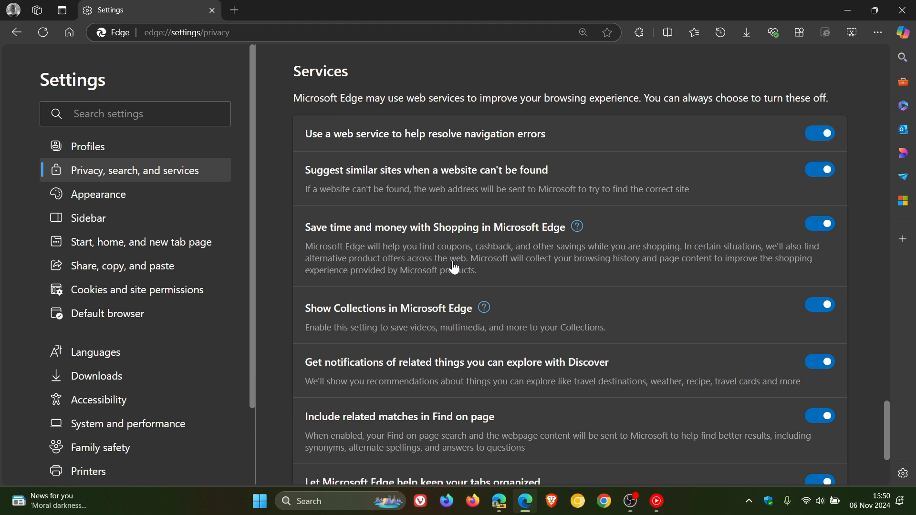
{"action": "mouse_move", "coordinate": [671, 267]}
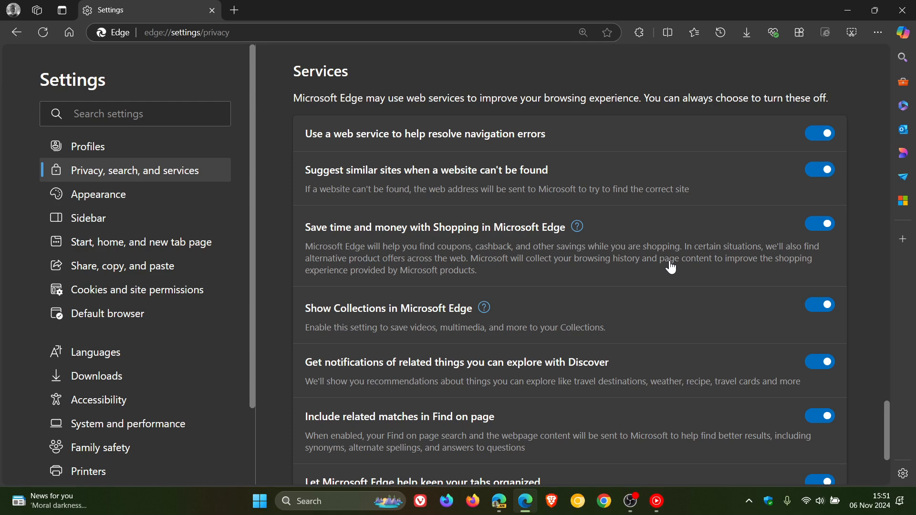
{"action": "mouse_move", "coordinate": [661, 254]}
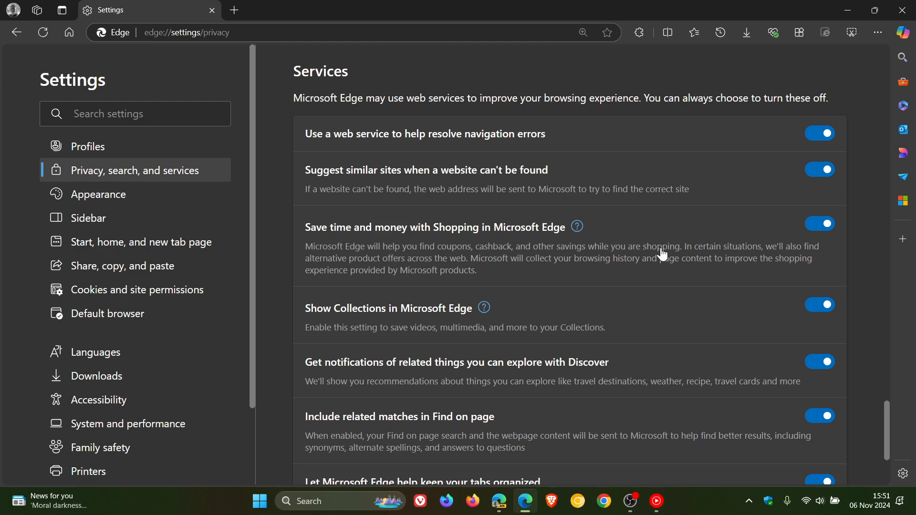
{"action": "mouse_move", "coordinate": [651, 236]}
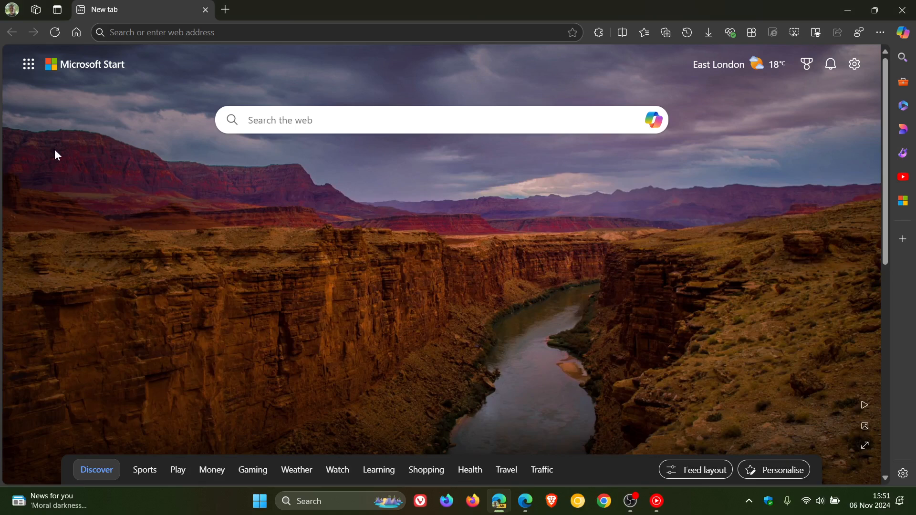
In Edge Canary, go to Settings > Privacy, search, and services > Search and connected experiences
{"action": "left_click", "coordinate": [11, 9]}
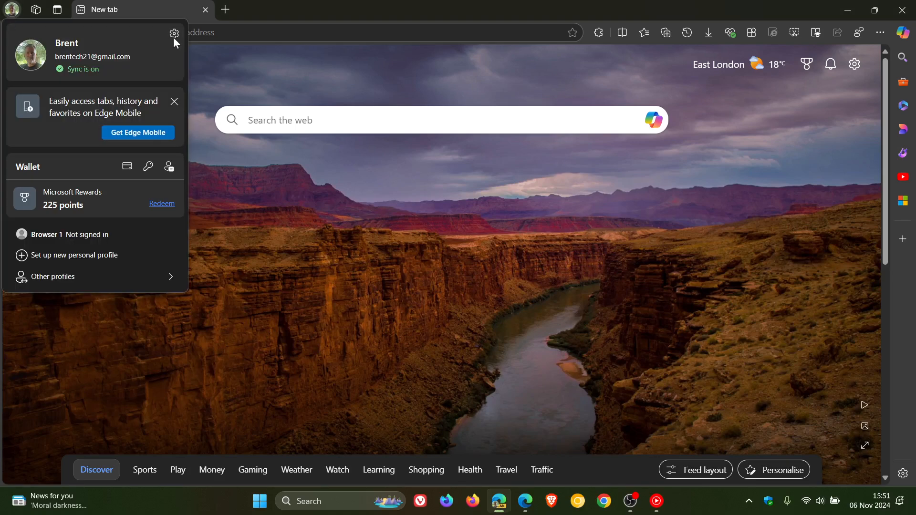
{"action": "left_click", "coordinate": [173, 33]}
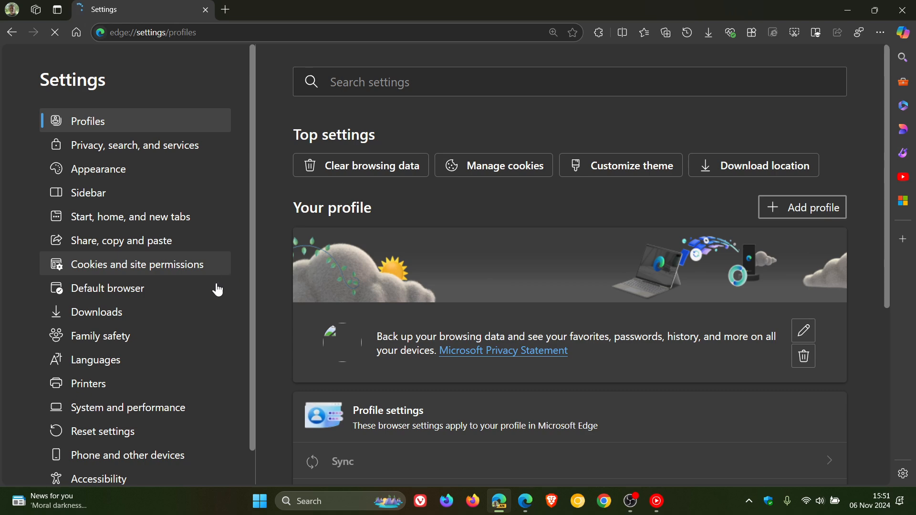
{"action": "left_click", "coordinate": [141, 145]}
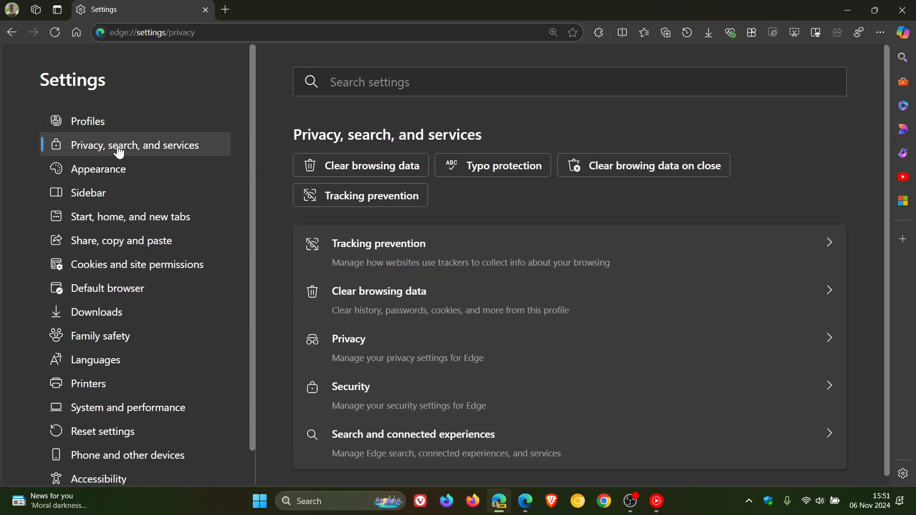
{"action": "left_click", "coordinate": [414, 434]}
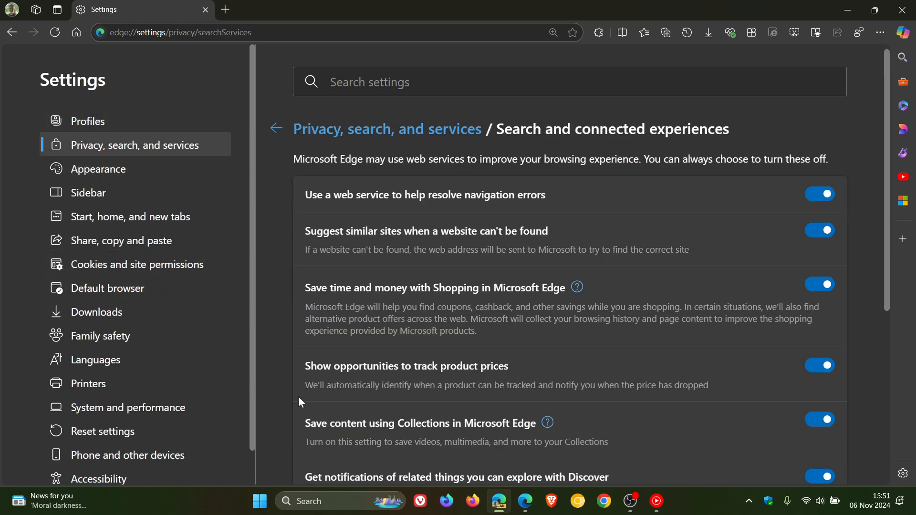
{"action": "scroll", "scroll_direction": "down", "scroll_amount": 3}
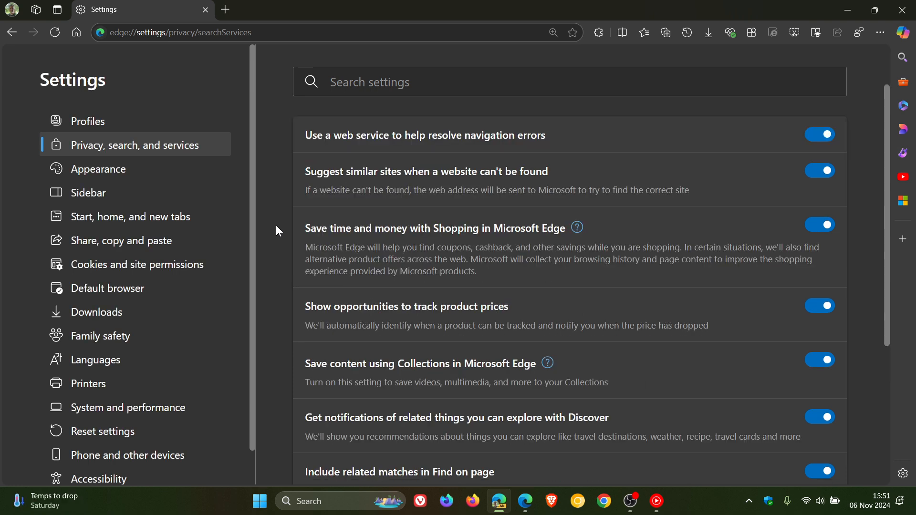
{"action": "mouse_move", "coordinate": [451, 247]}
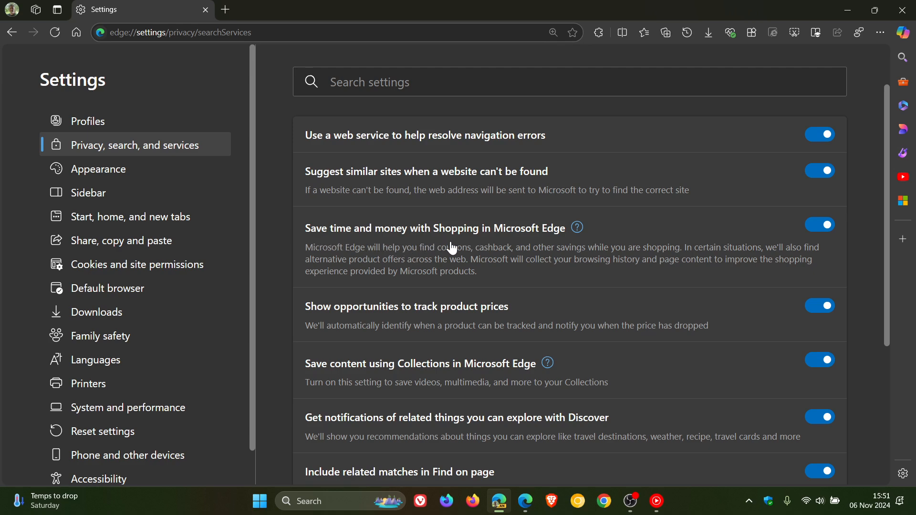
{"action": "mouse_move", "coordinate": [372, 264]}
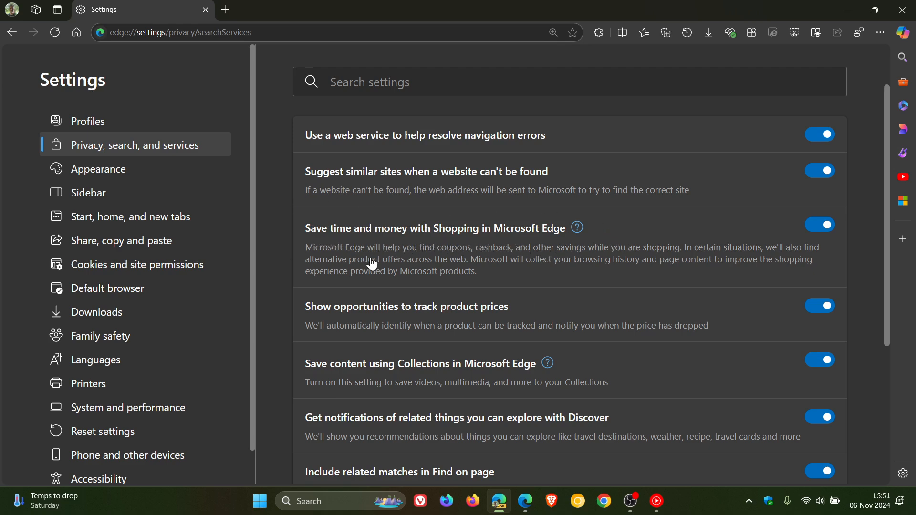
{"action": "mouse_move", "coordinate": [586, 305]}
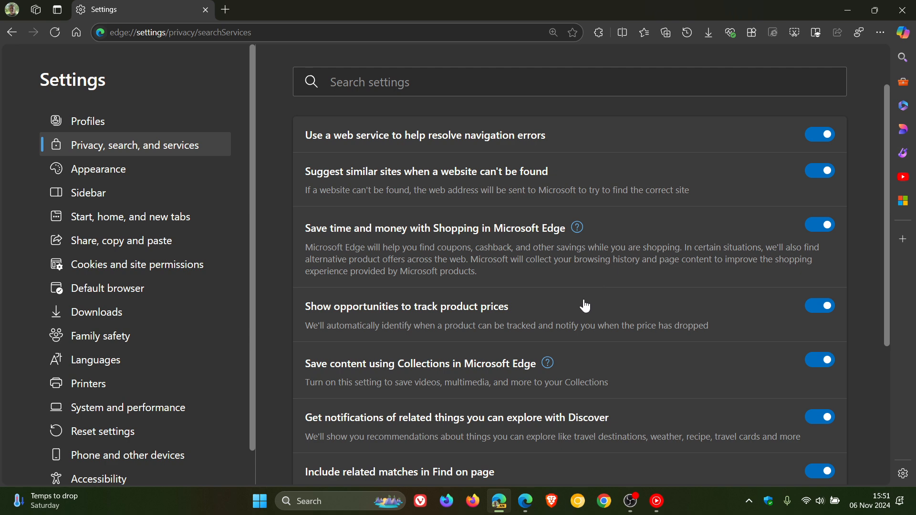
{"action": "mouse_move", "coordinate": [342, 324]}
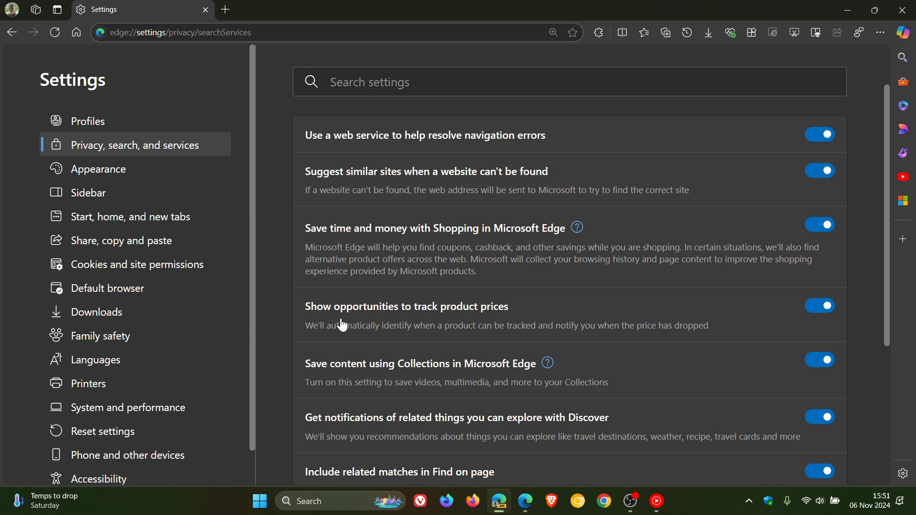
{"action": "mouse_move", "coordinate": [424, 318]}
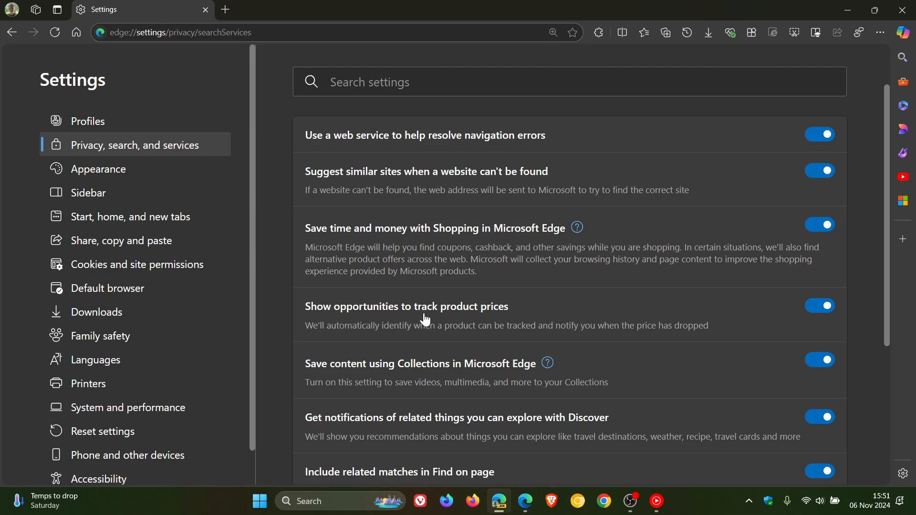
{"action": "mouse_move", "coordinate": [654, 312]}
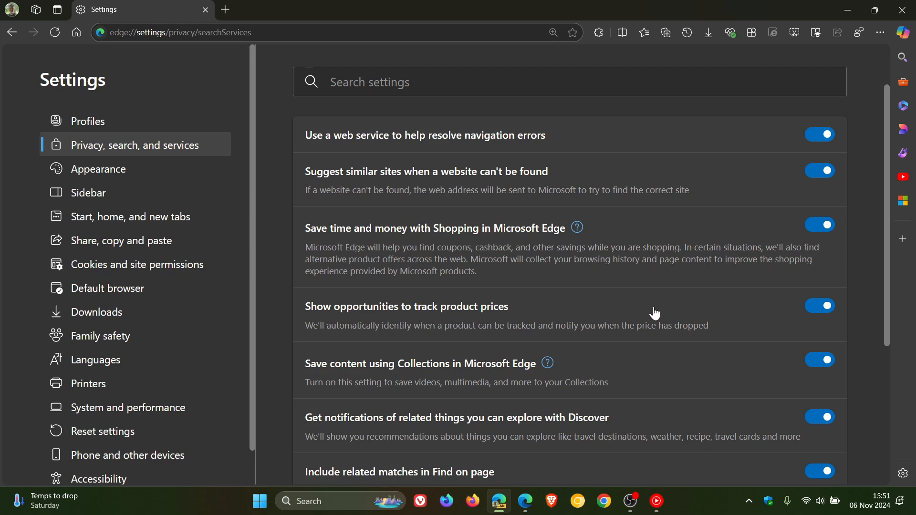
{"action": "mouse_move", "coordinate": [342, 346]}
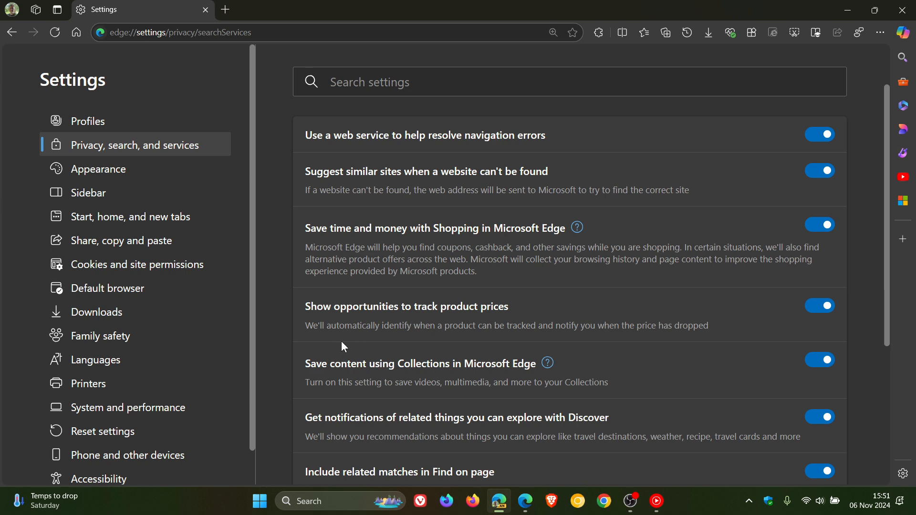
{"action": "mouse_move", "coordinate": [380, 343]}
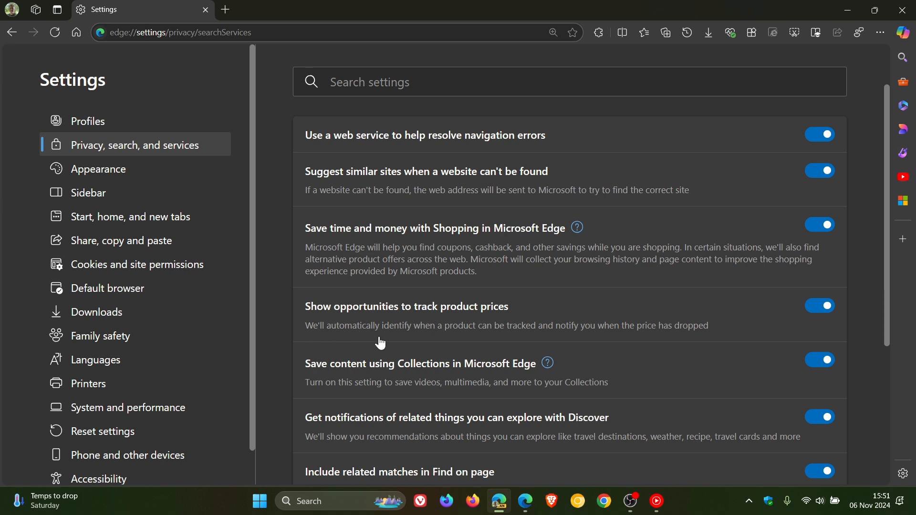
{"action": "mouse_move", "coordinate": [558, 342]}
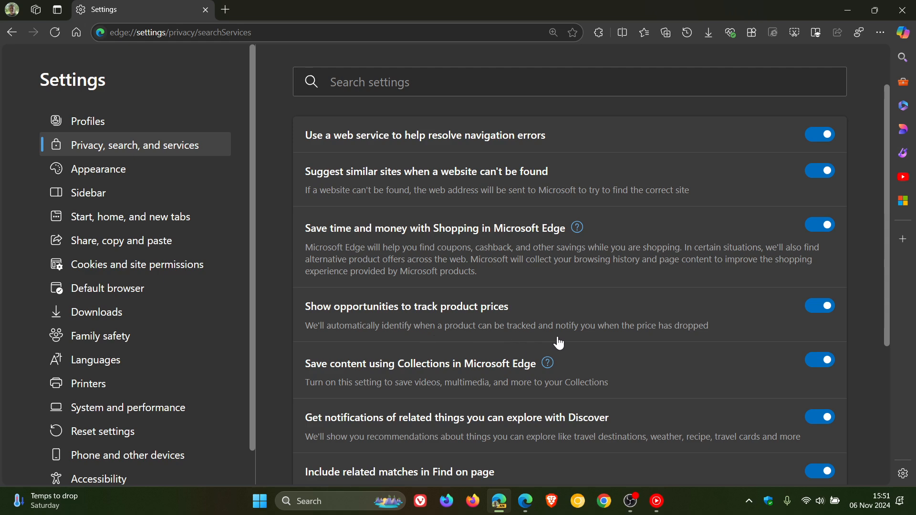
{"action": "mouse_move", "coordinate": [750, 327]}
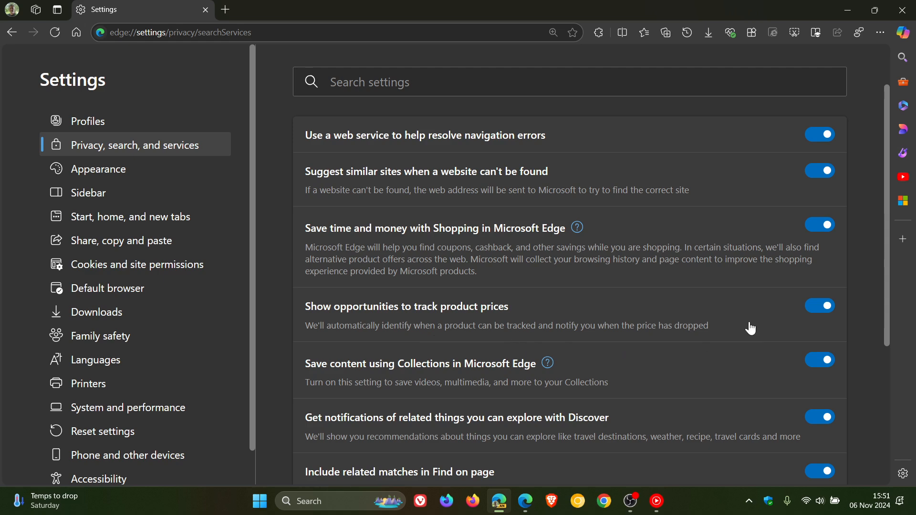
{"action": "mouse_move", "coordinate": [748, 328]}
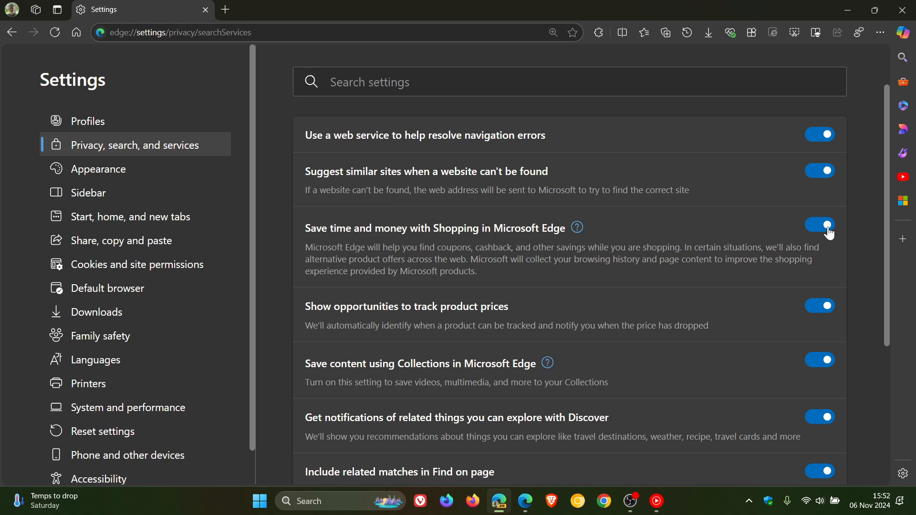
{"action": "mouse_move", "coordinate": [807, 307]}
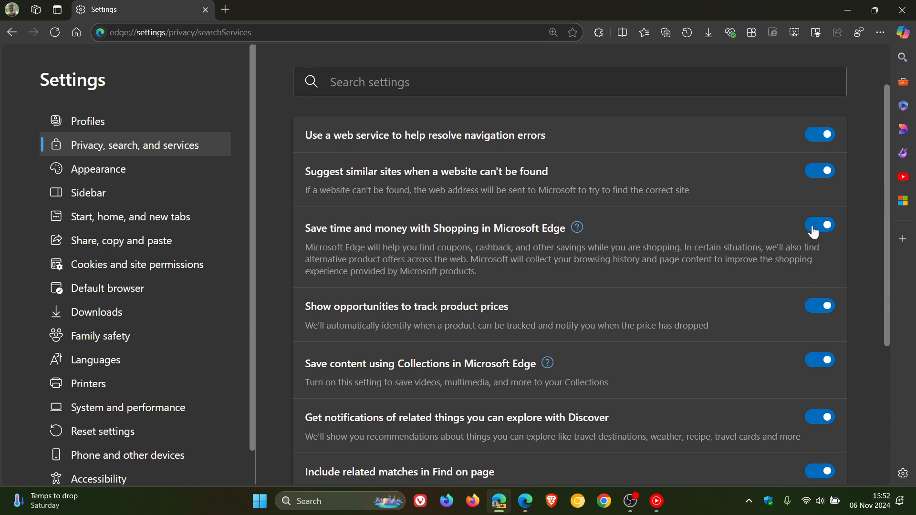
{"action": "left_click", "coordinate": [819, 225]}
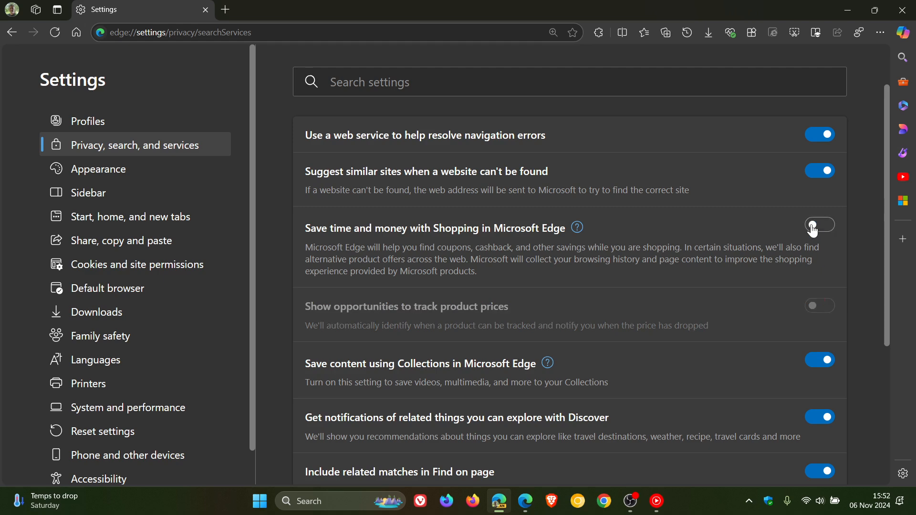
{"action": "left_click", "coordinate": [818, 225]}
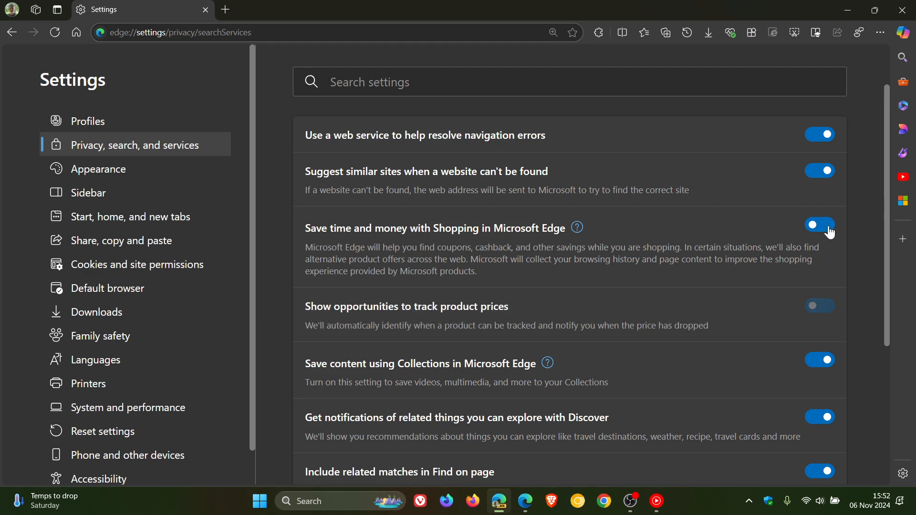
{"action": "left_click", "coordinate": [819, 305]}
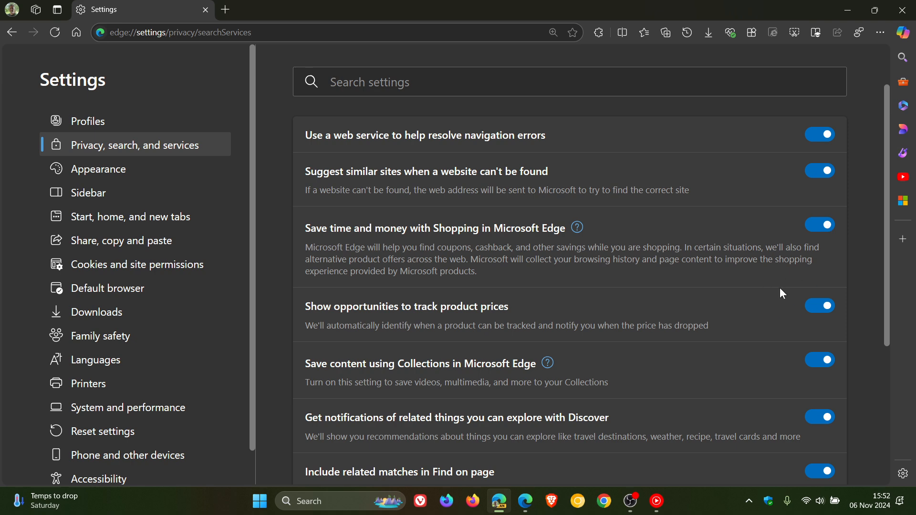
{"action": "left_click", "coordinate": [819, 306]}
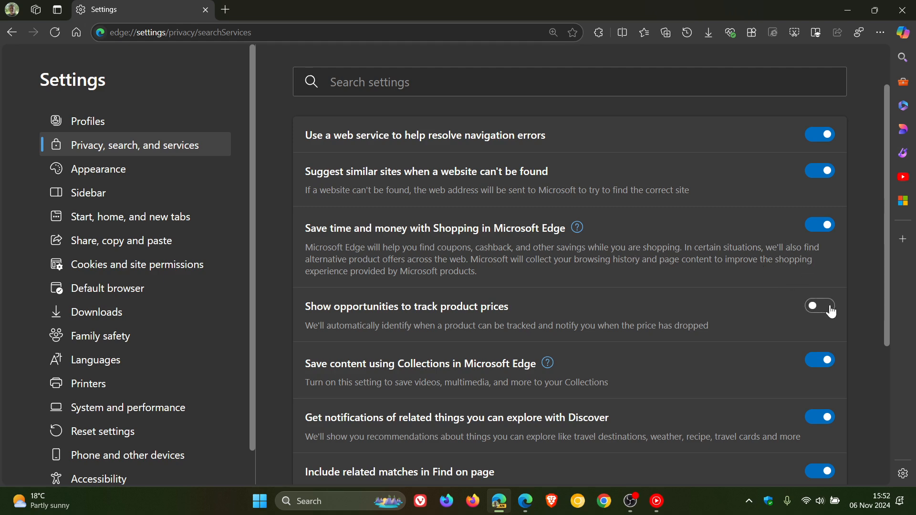
{"action": "left_click", "coordinate": [818, 305]}
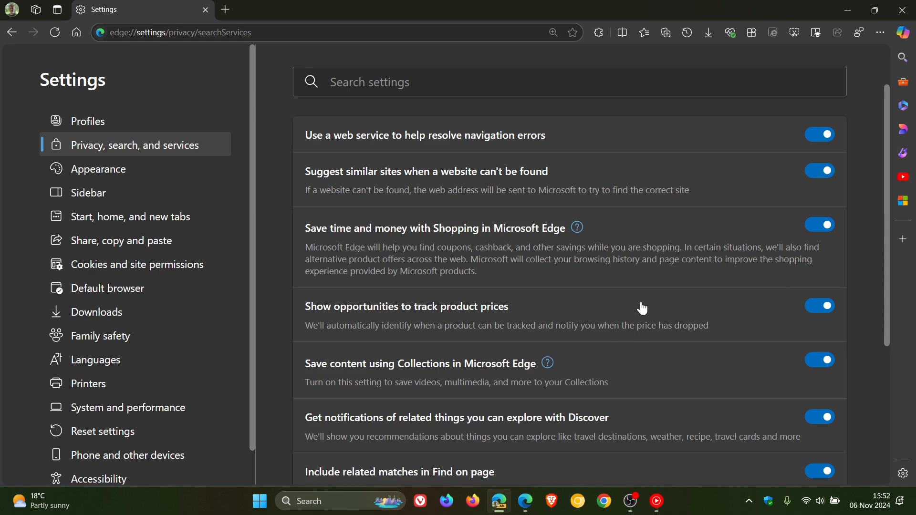
{"action": "mouse_move", "coordinate": [667, 310]}
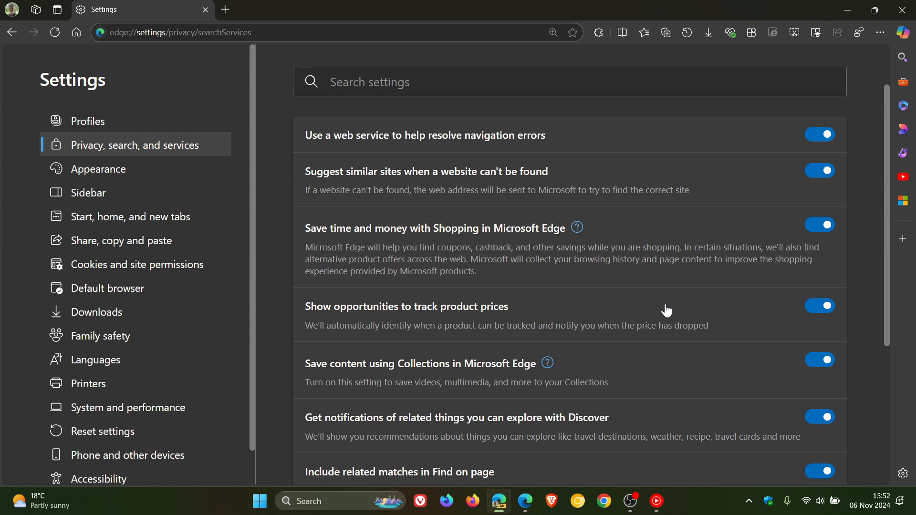
{"action": "mouse_move", "coordinate": [678, 314]}
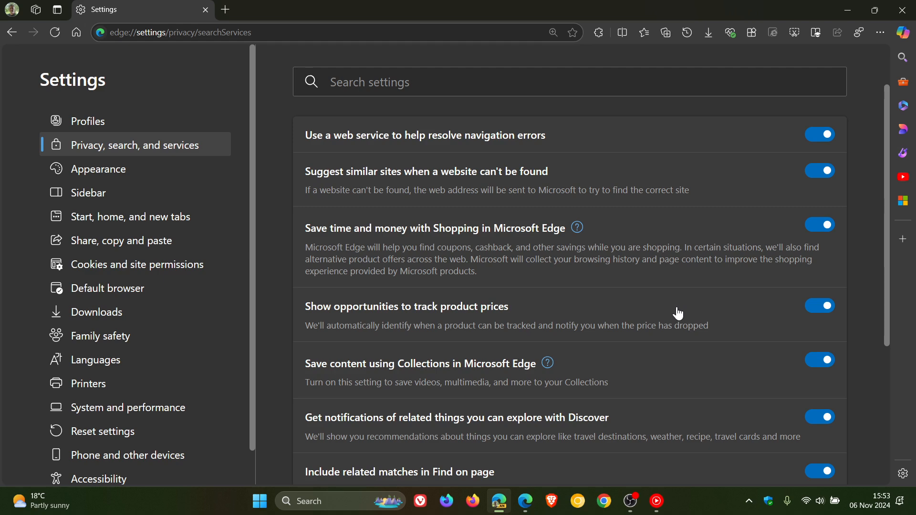
{"action": "mouse_move", "coordinate": [622, 328]}
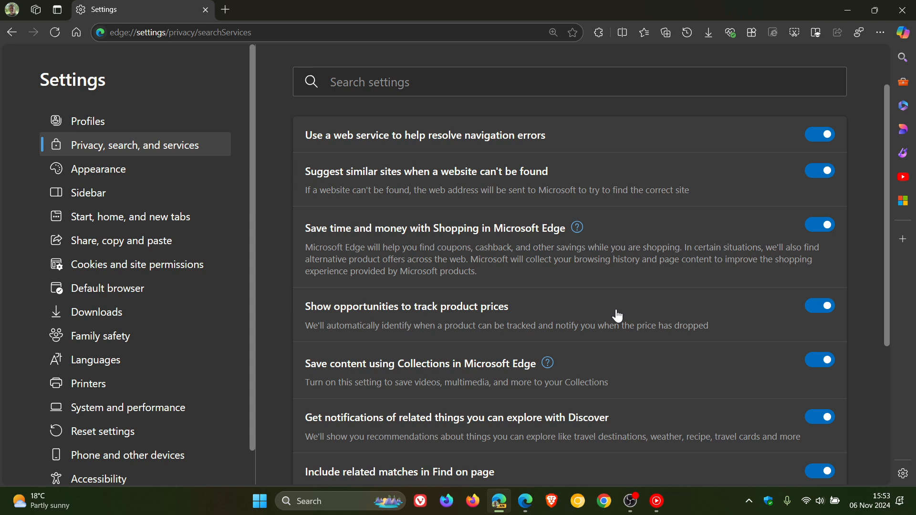
{"action": "mouse_move", "coordinate": [76, 32]}
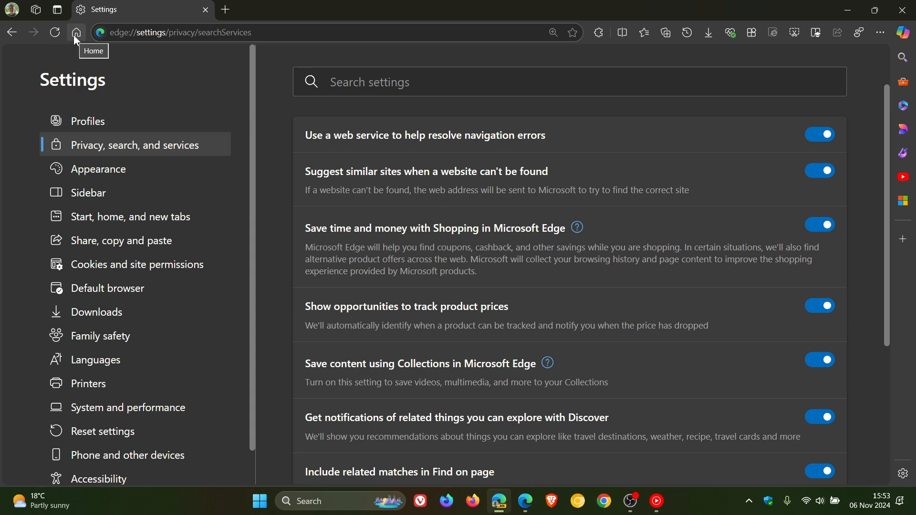
Leave Settings for the MSN home page via the toolbar Home button
{"action": "left_click", "coordinate": [76, 32]}
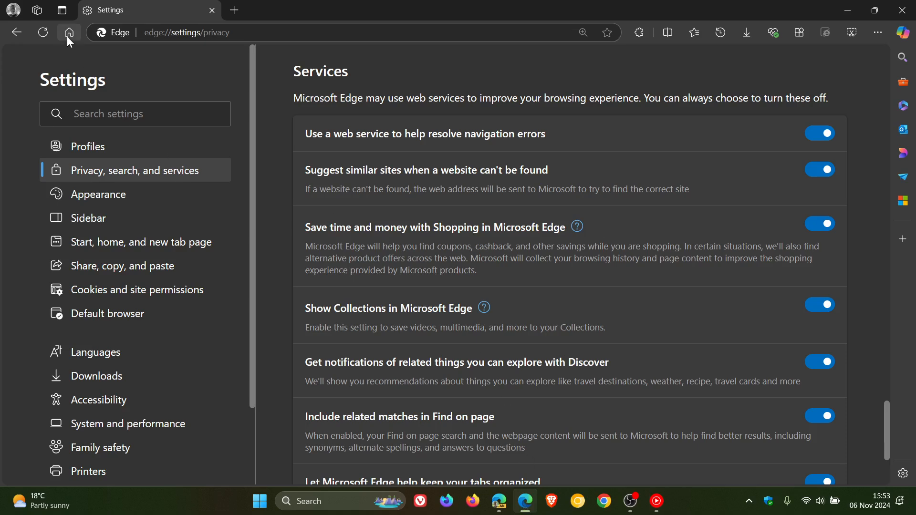
{"action": "left_click", "coordinate": [68, 32]}
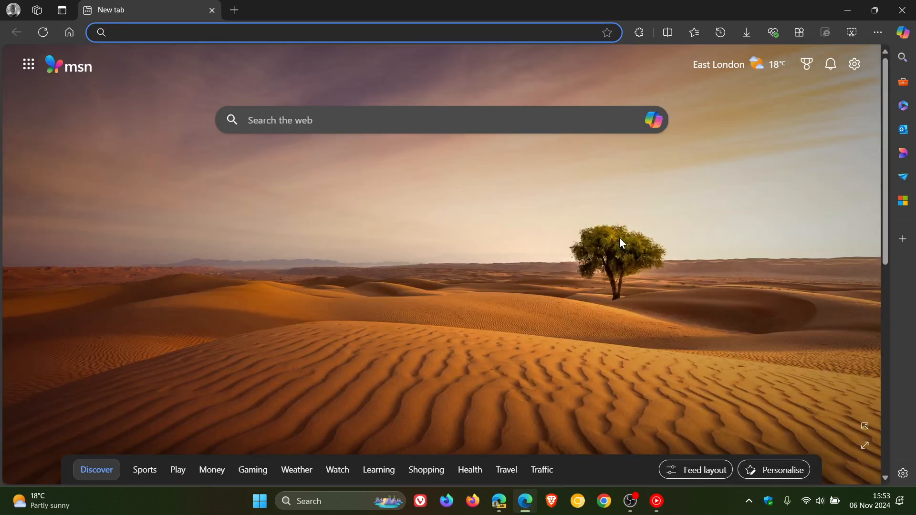